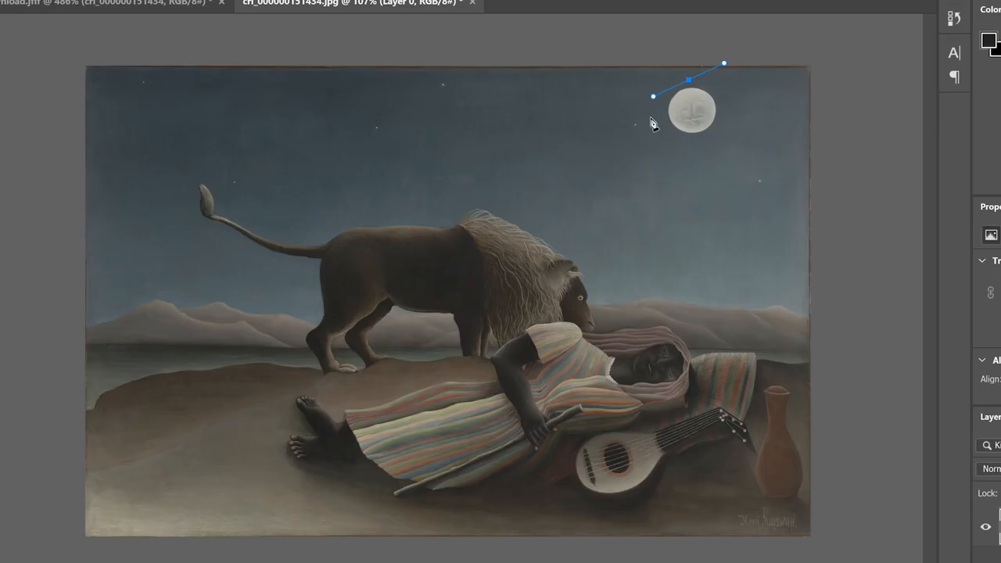
- Make a 2 px feathered selection from the moon path and content-aware fill it with sky
{"action": "right_click", "coordinate": [600, 129]}
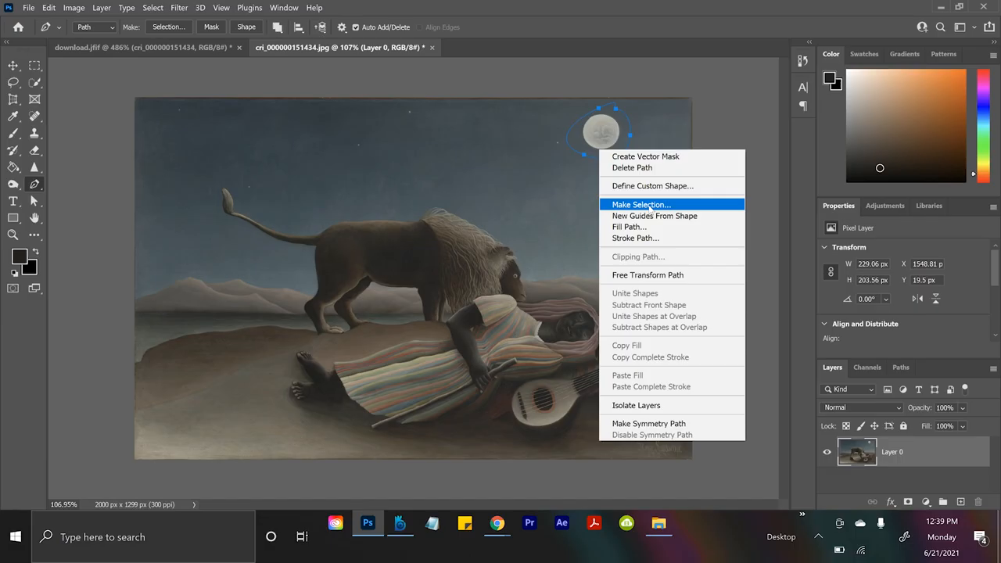
{"action": "left_click", "coordinate": [640, 205]}
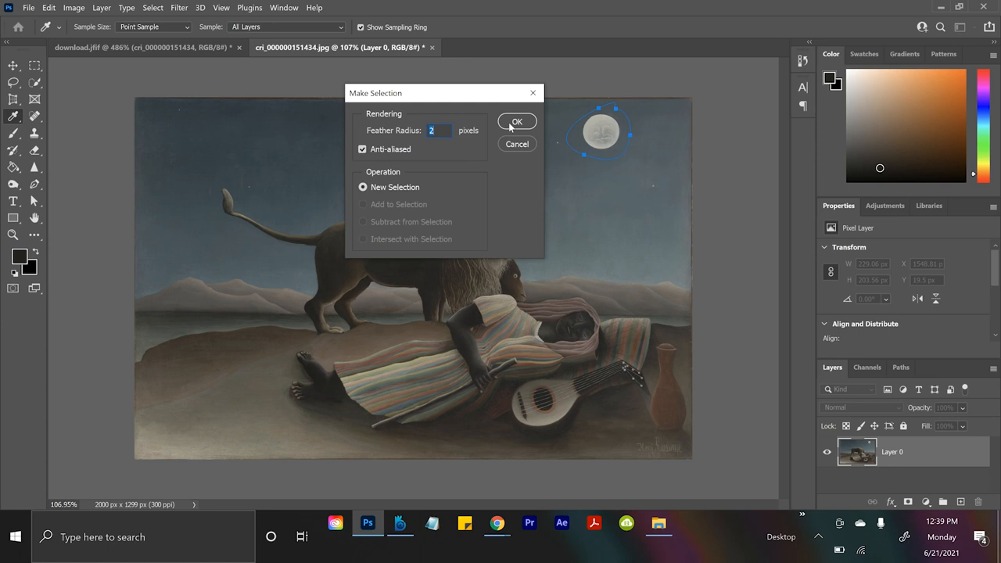
{"action": "left_click", "coordinate": [516, 121]}
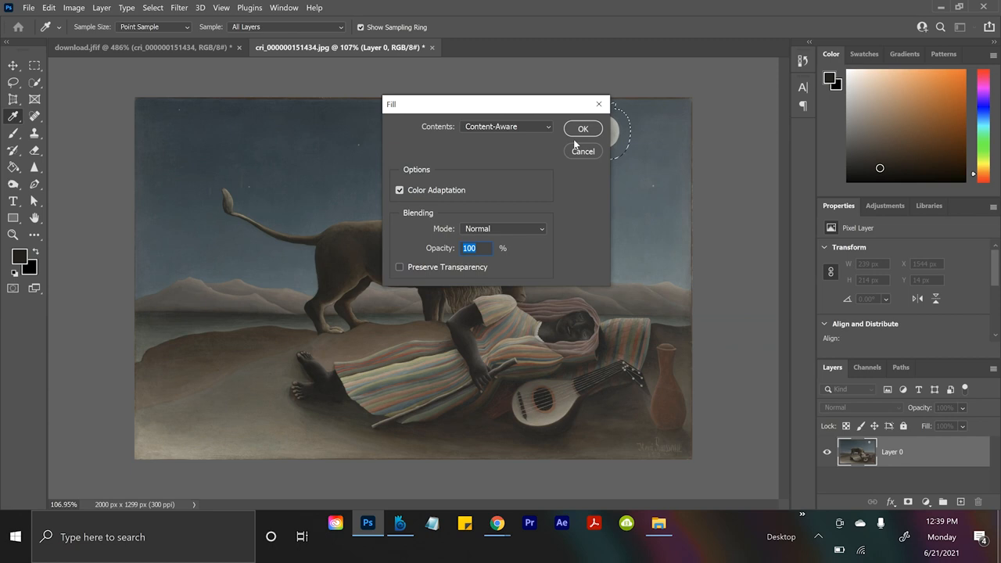
{"action": "left_click", "coordinate": [582, 128]}
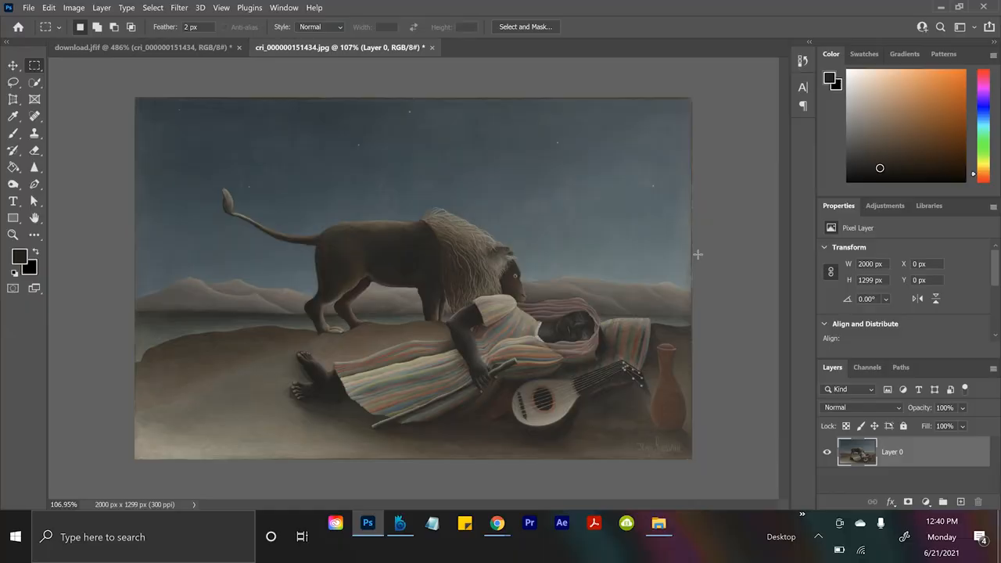
- Turn the refined moon path into a feathered selection and copy it to a new moon layer
{"action": "left_click", "coordinate": [14, 66]}
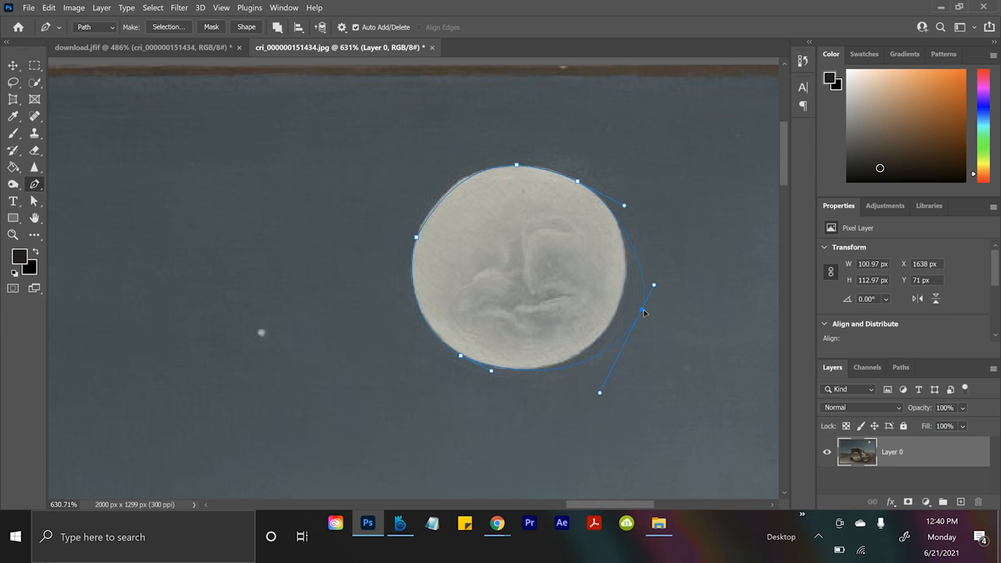
{"action": "right_click", "coordinate": [645, 312]}
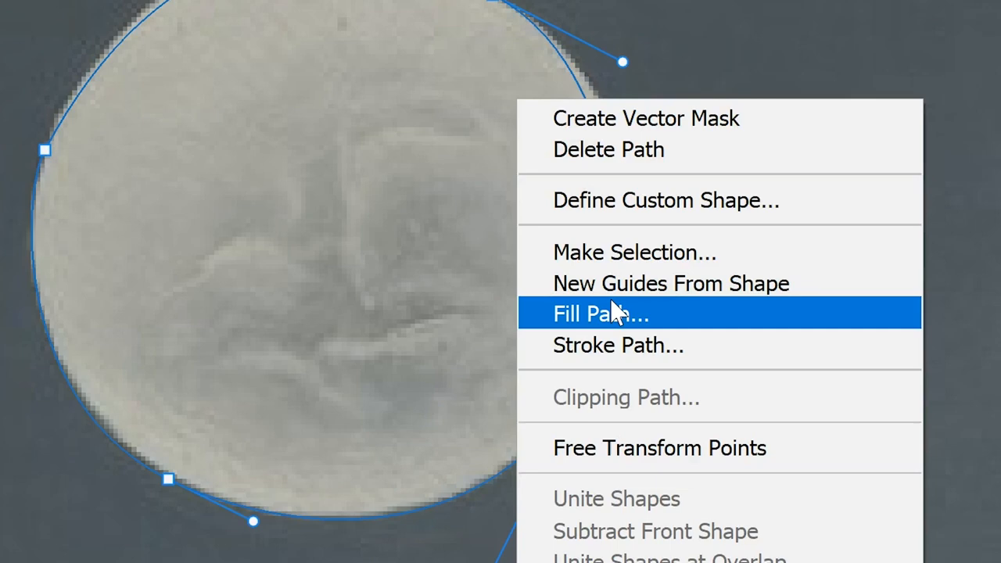
{"action": "left_click", "coordinate": [635, 252]}
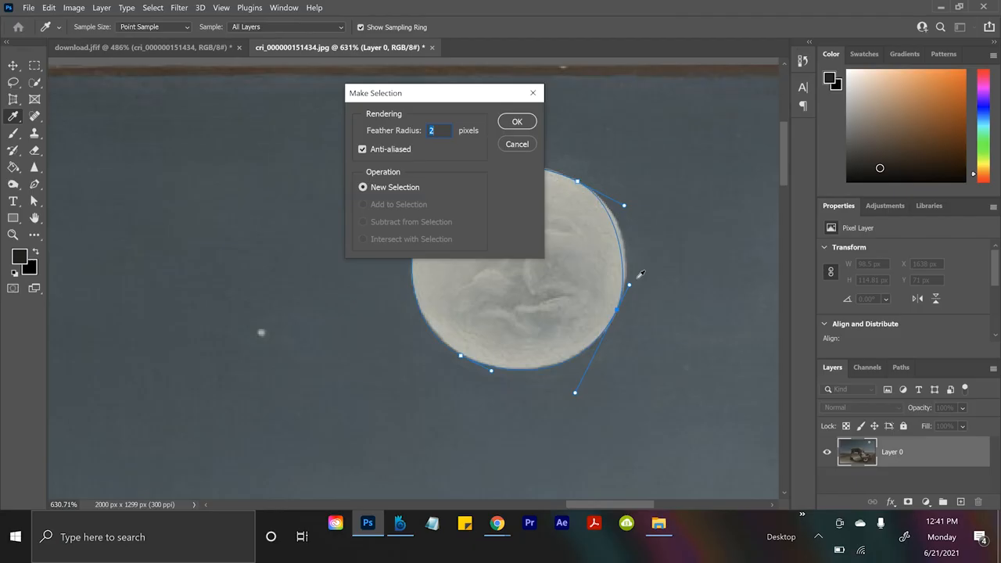
{"action": "left_click", "coordinate": [516, 121]}
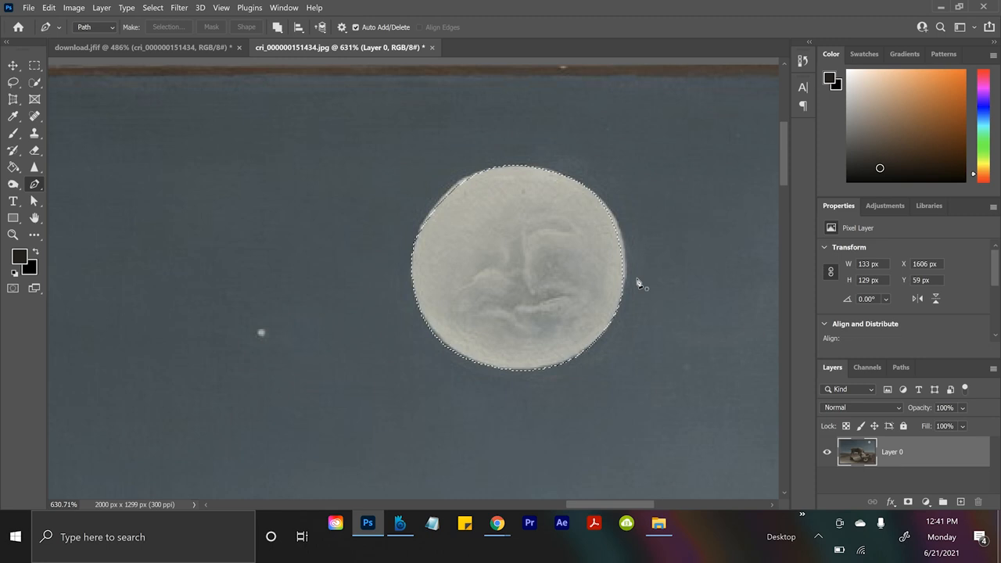
{"action": "right_click", "coordinate": [516, 266]}
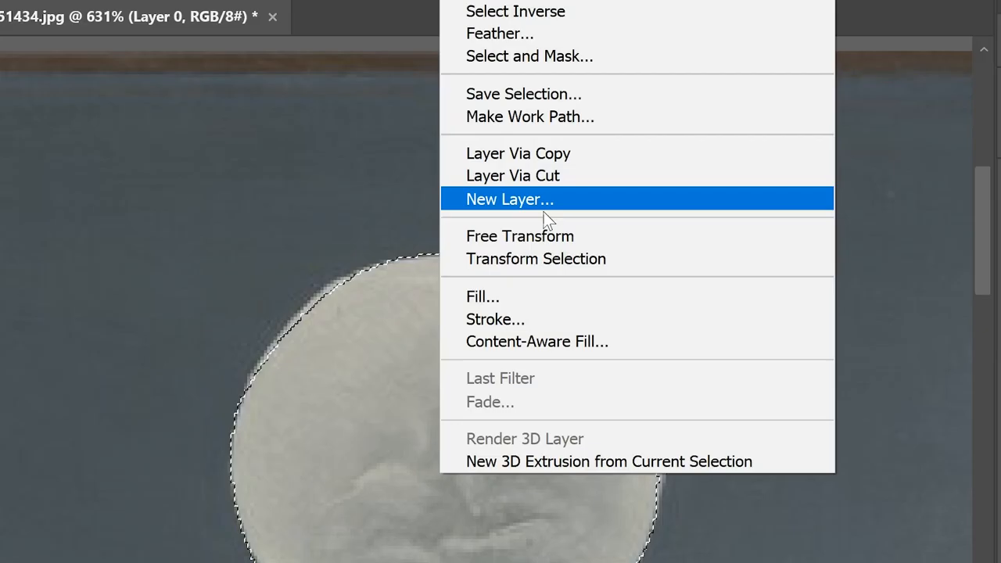
{"action": "mouse_move", "coordinate": [518, 152]}
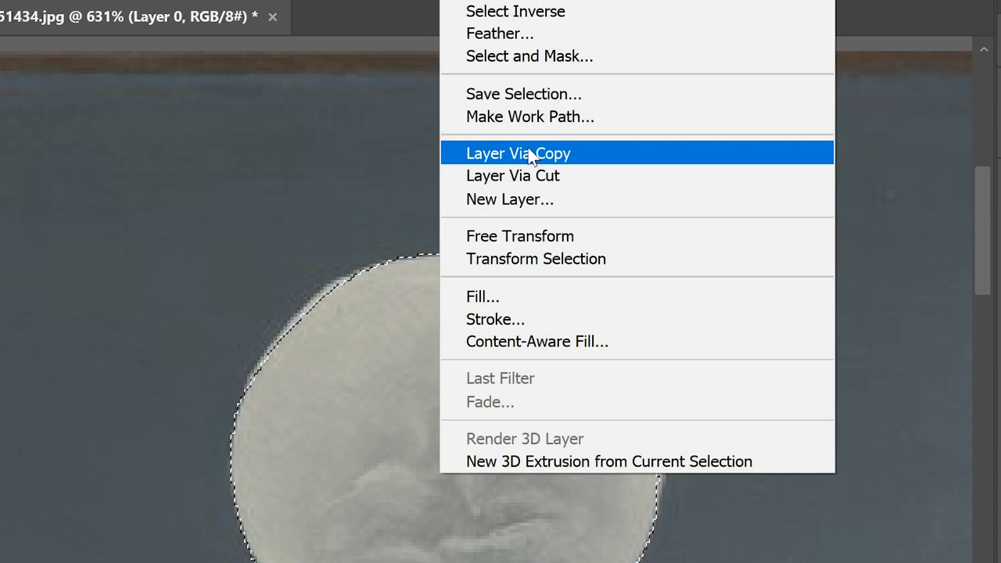
{"action": "left_click", "coordinate": [518, 153]}
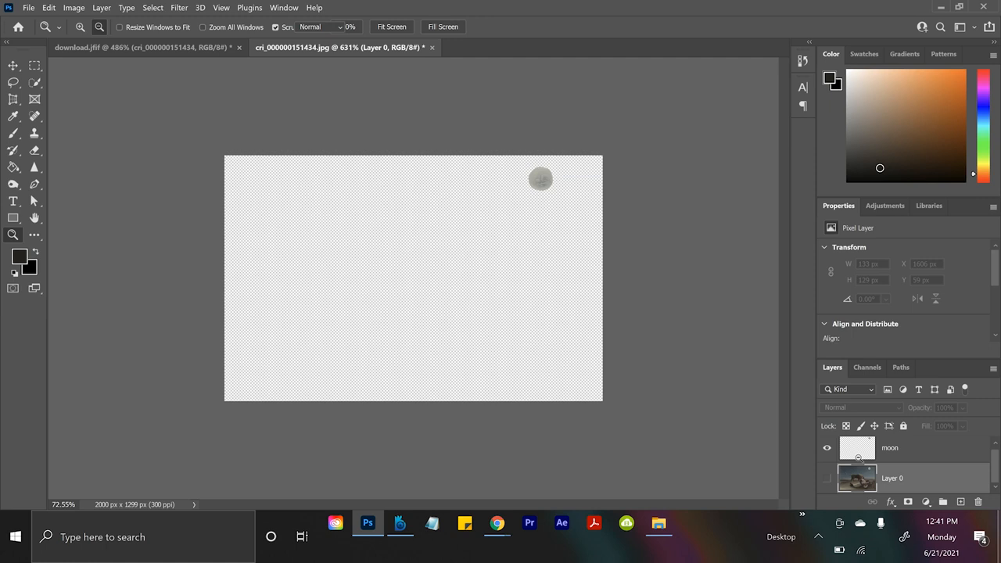
- Show Layer 0, box-select around the moon, then make the moon layer visible again
{"action": "left_click", "coordinate": [826, 478]}
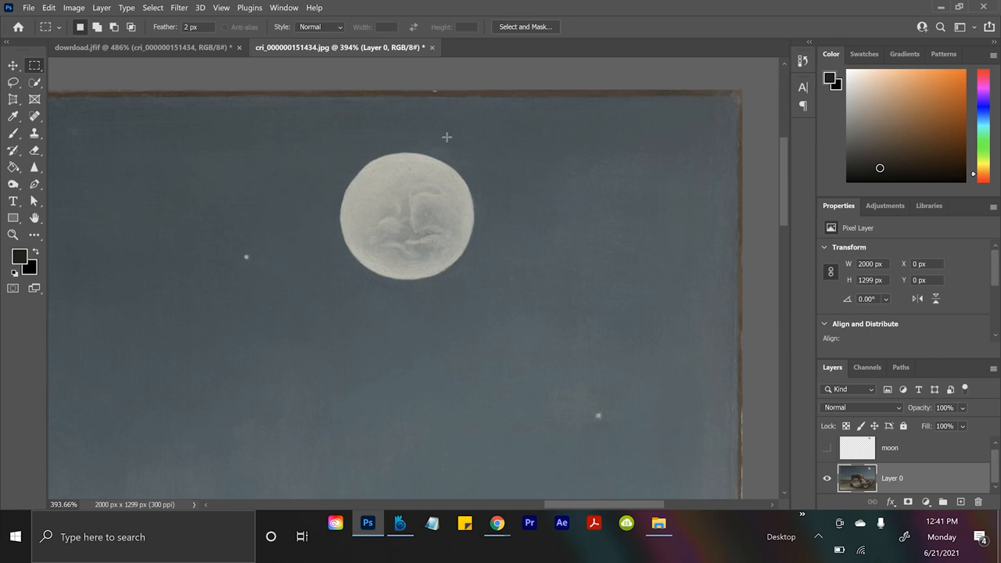
{"action": "left_click_drag", "start_coordinate": [328, 115], "coordinate": [489, 307]}
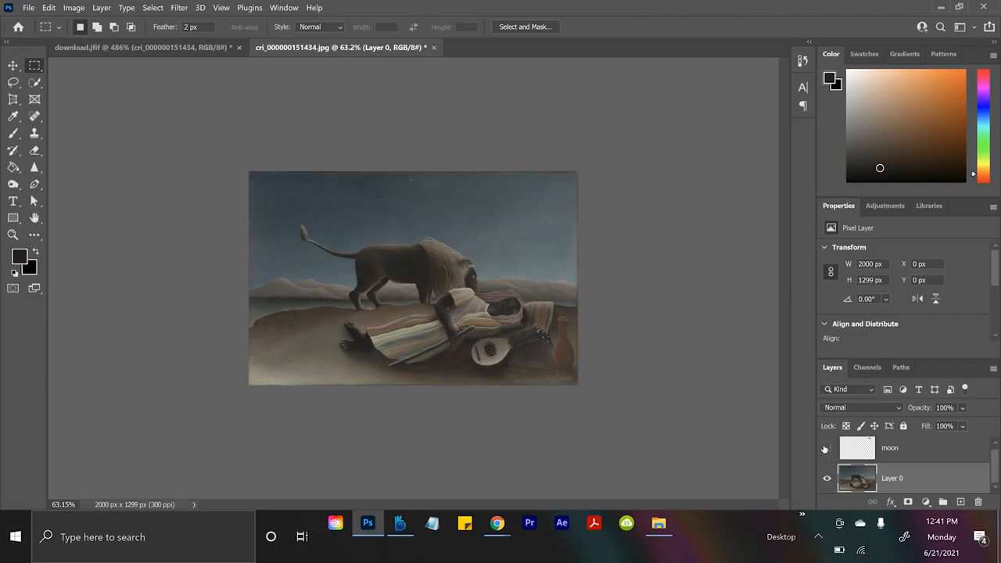
{"action": "left_click", "coordinate": [826, 447]}
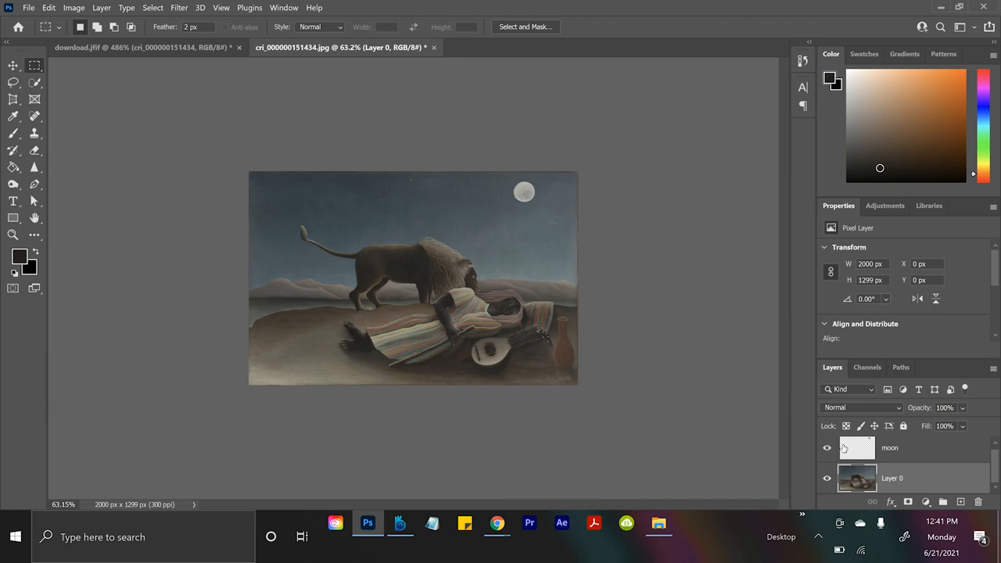
- Toggle the moon layer's visibility before outlining the lion
{"action": "left_click", "coordinate": [827, 447]}
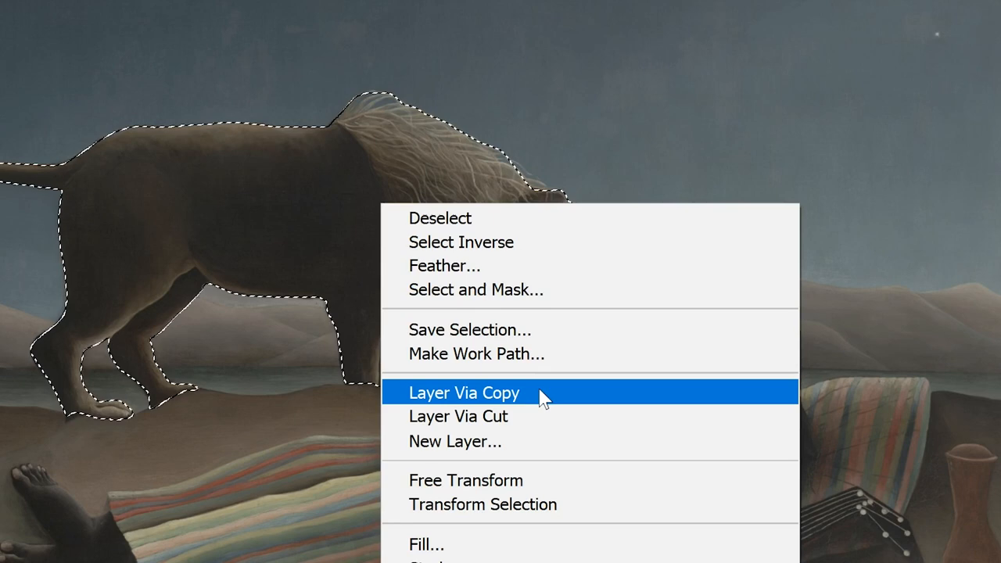
{"action": "left_click", "coordinate": [463, 392]}
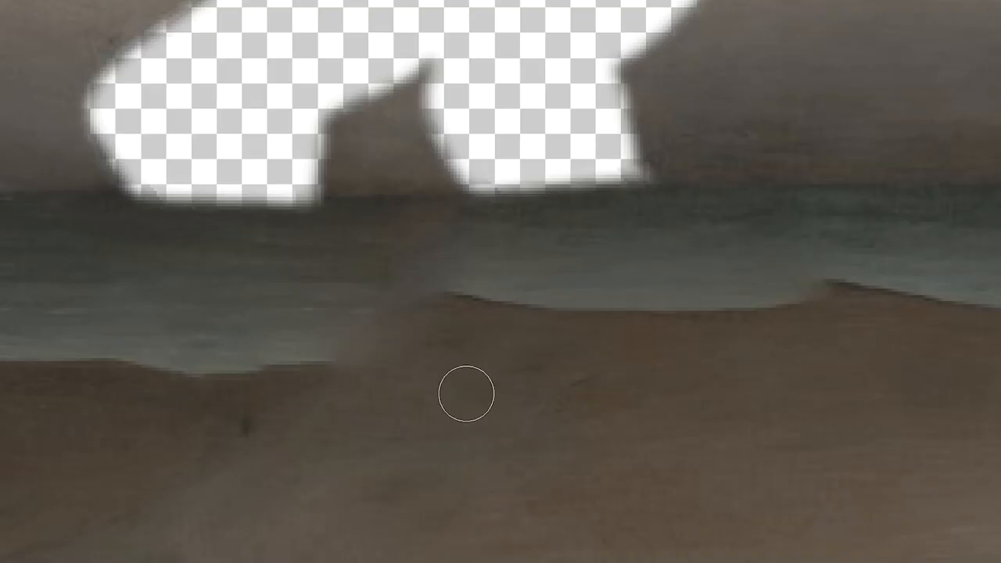
{"action": "mouse_move", "coordinate": [948, 341]}
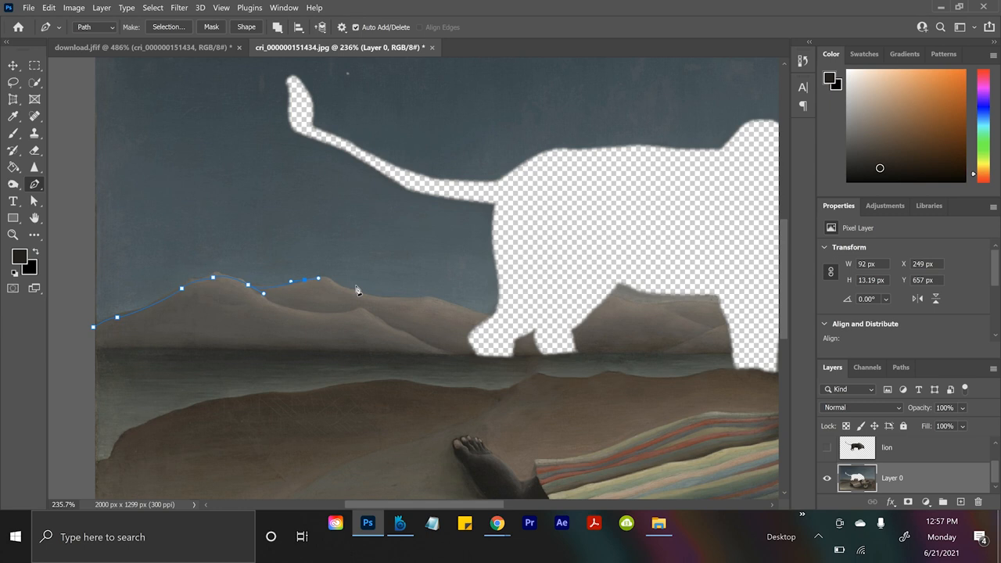
- Place pen anchor points along the mountain ridge down to its base
{"action": "left_click", "coordinate": [458, 344]}
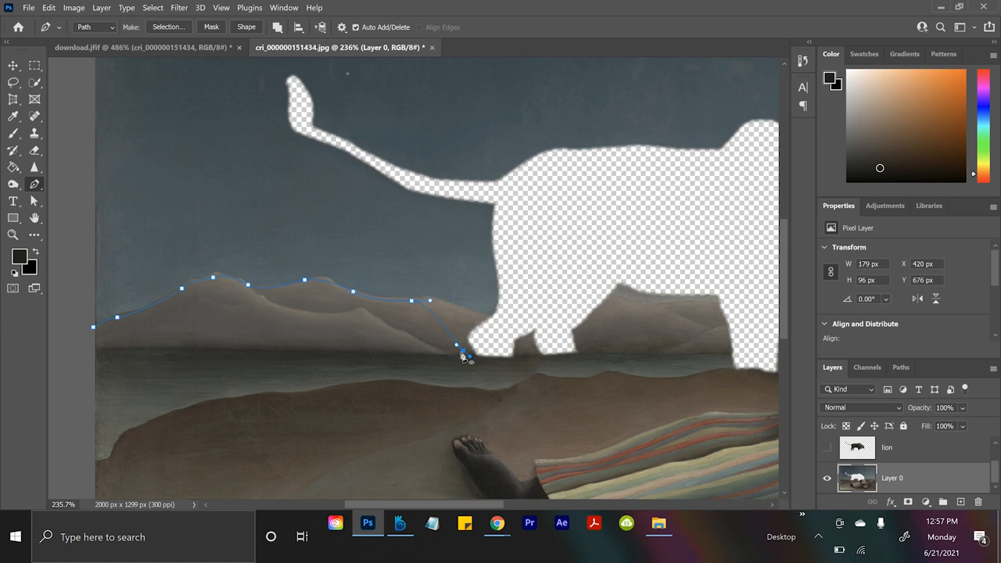
{"action": "left_click", "coordinate": [168, 26]}
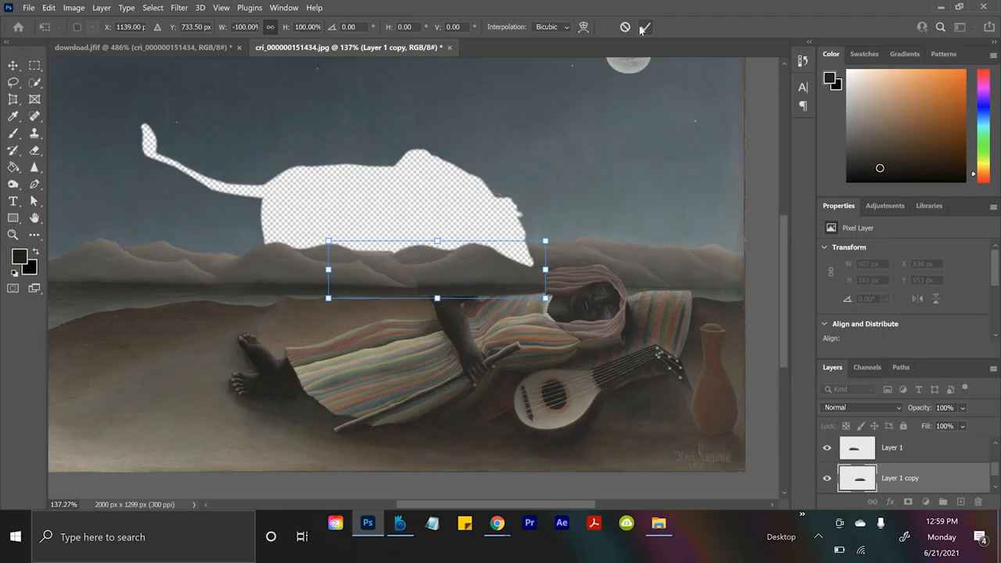
- Commit the -100% width flip of Layer 1 copy and hide the lion layer
{"action": "left_click", "coordinate": [645, 27]}
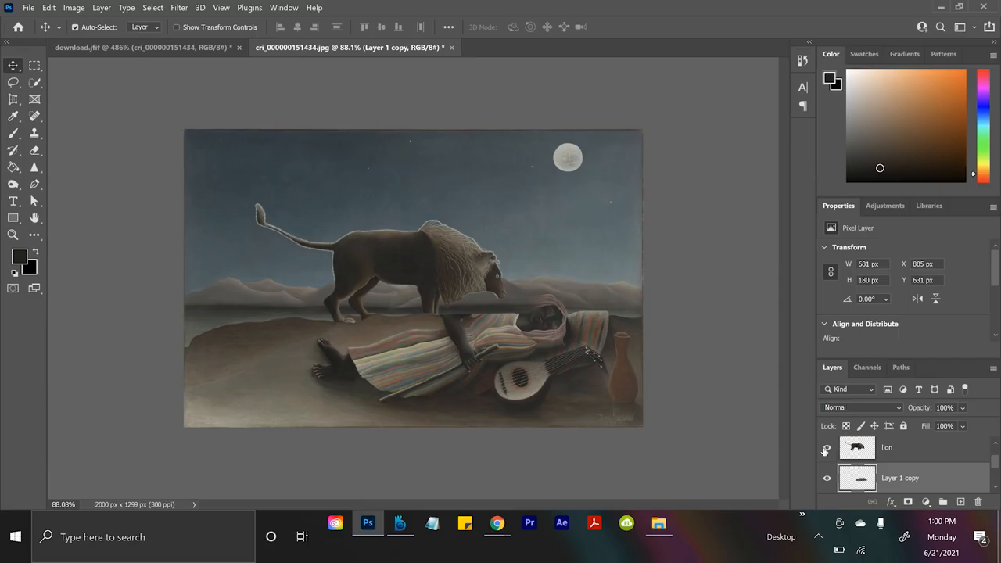
{"action": "left_click", "coordinate": [826, 447]}
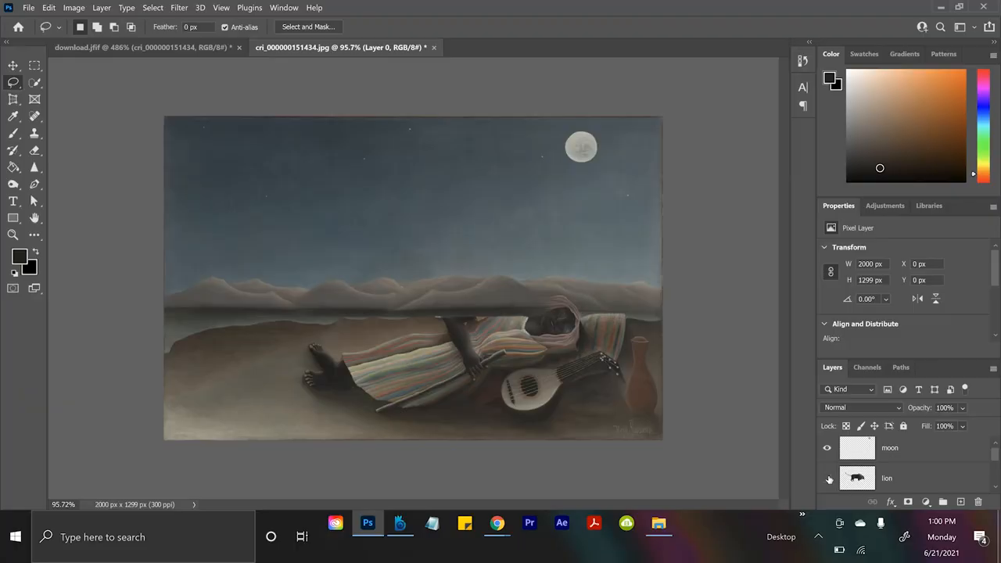
- Turn the lion layer's visibility back on
{"action": "left_click", "coordinate": [826, 478]}
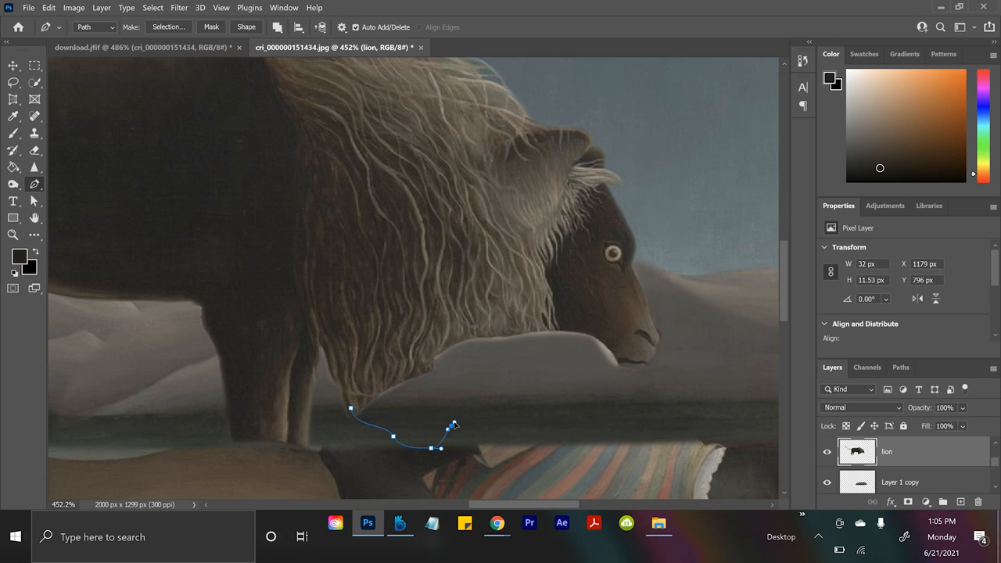
- Convert the closed path beneath the lion's mane into a selection
{"action": "right_click", "coordinate": [452, 426]}
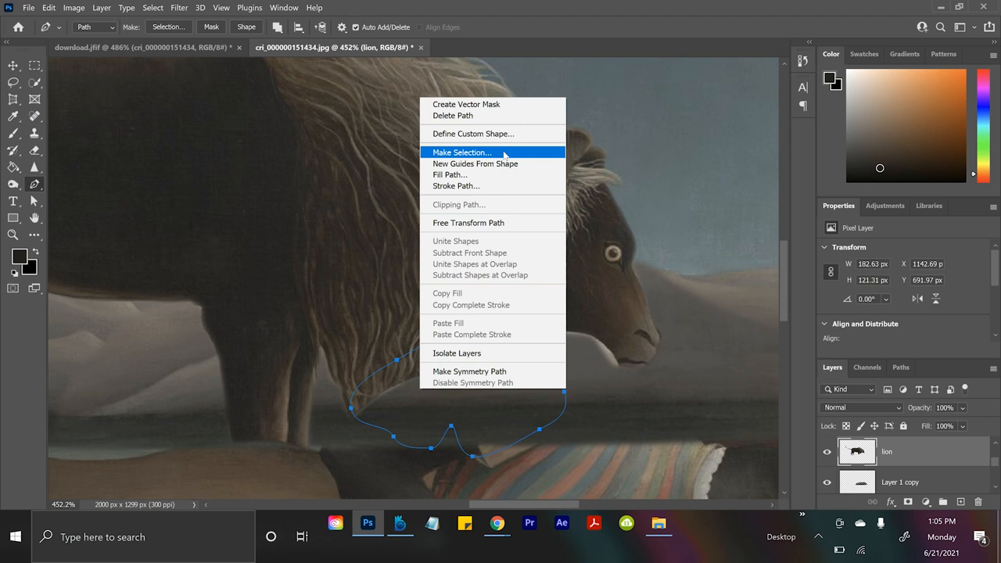
{"action": "left_click", "coordinate": [461, 153]}
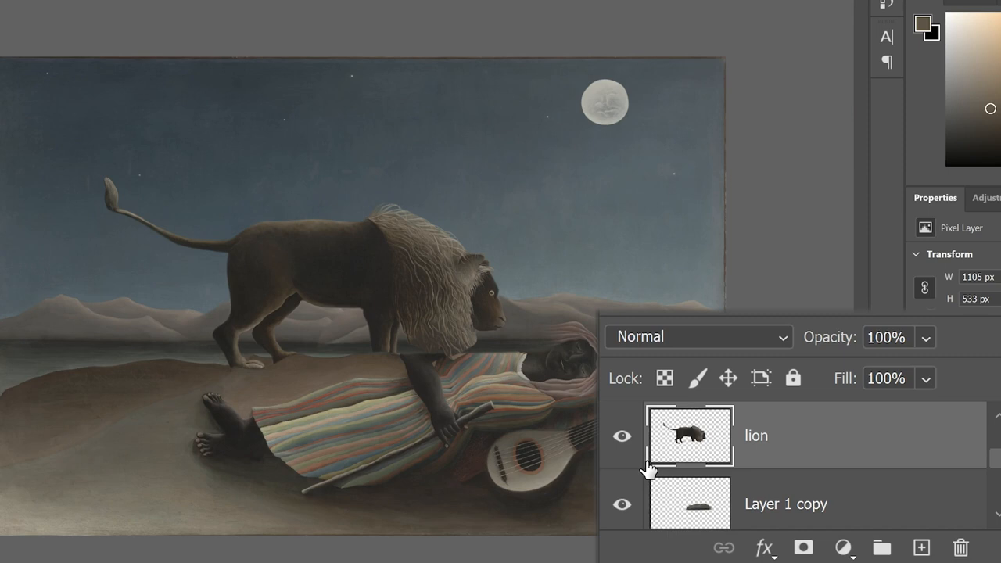
- Make the lion layer the active layer in the Layers panel
{"action": "left_click", "coordinate": [621, 435]}
{"action": "type", "text": "m"}
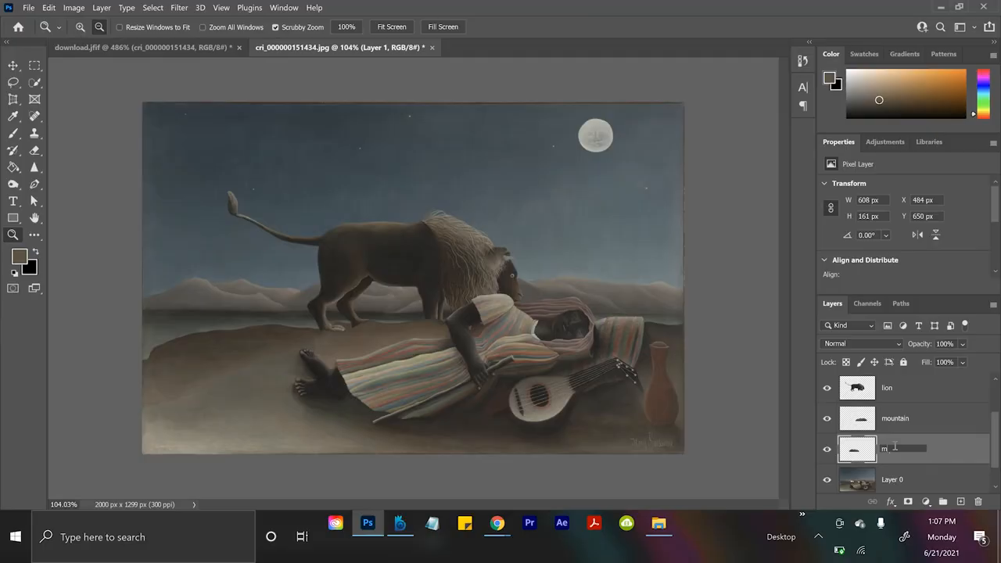
- Finish naming the mountain layer, then start renaming the sleeping lady's layer
{"action": "type", "text": "ountai"}
{"action": "type", "text": "lady"}
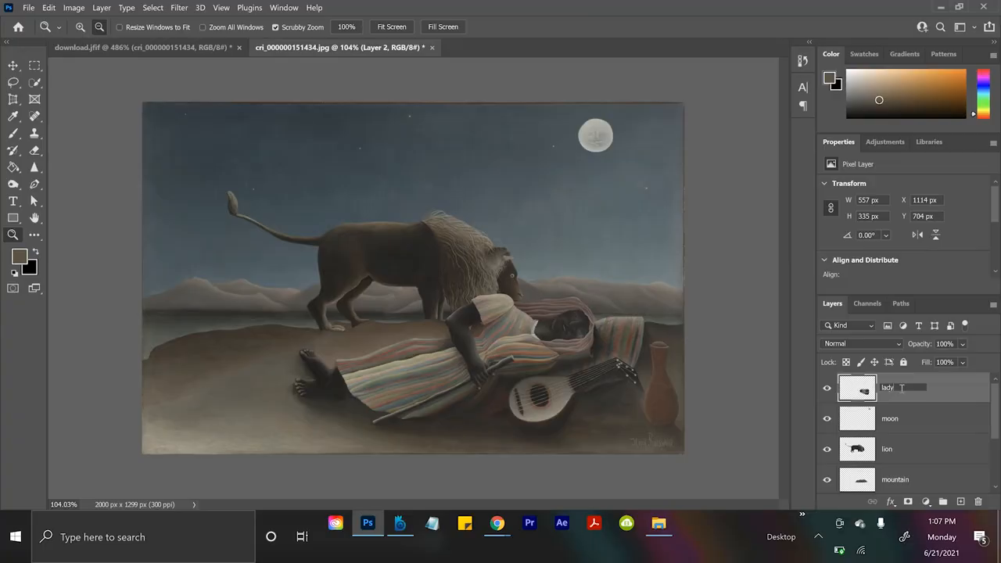
{"action": "left_click", "coordinate": [889, 418]}
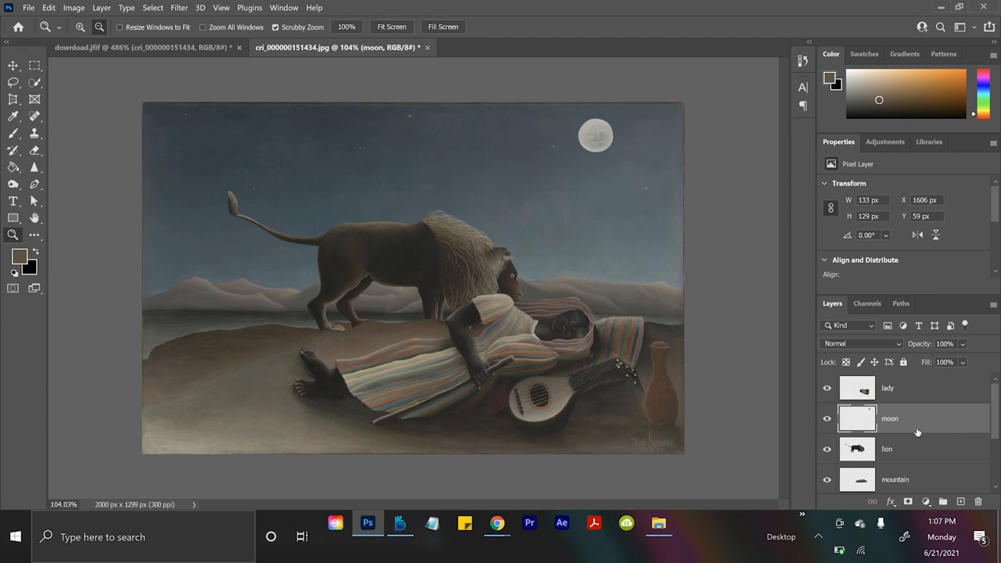
{"action": "left_click", "coordinate": [28, 7]}
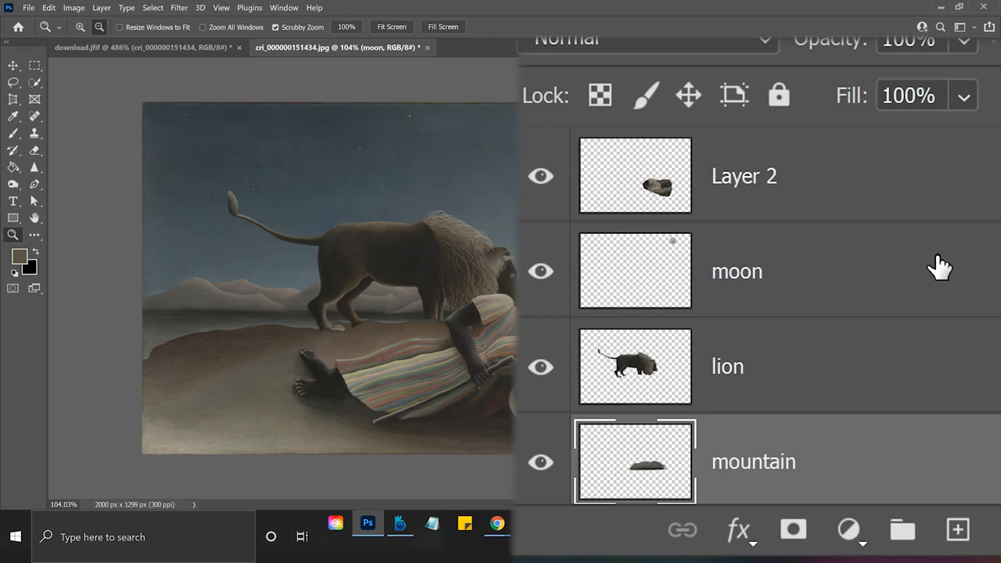
{"action": "double_click", "coordinate": [743, 175]}
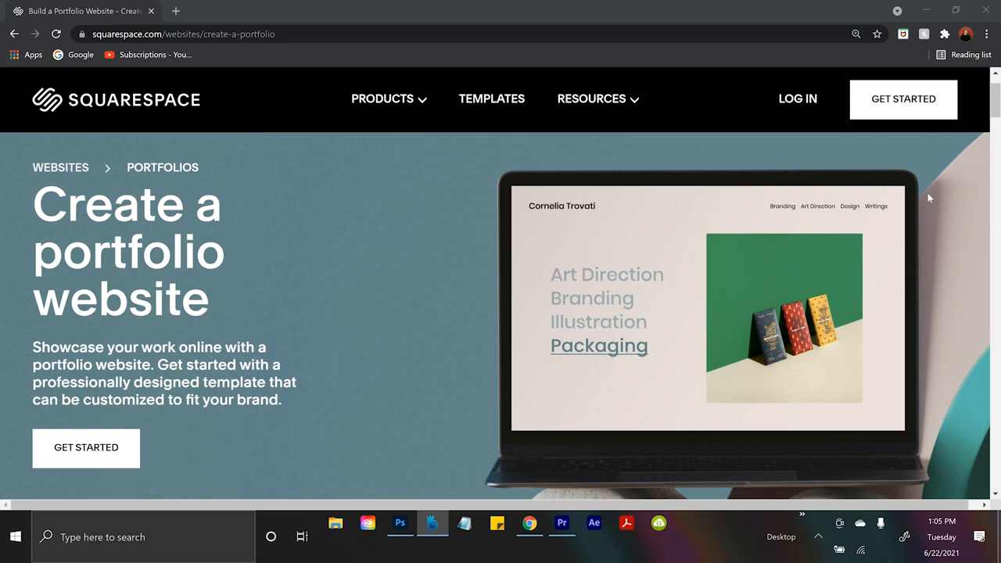
- Scroll Squarespace's portfolio page down to the Stanton and Fillmore template examples
{"action": "scroll", "scroll_direction": "down", "scroll_amount": 3}
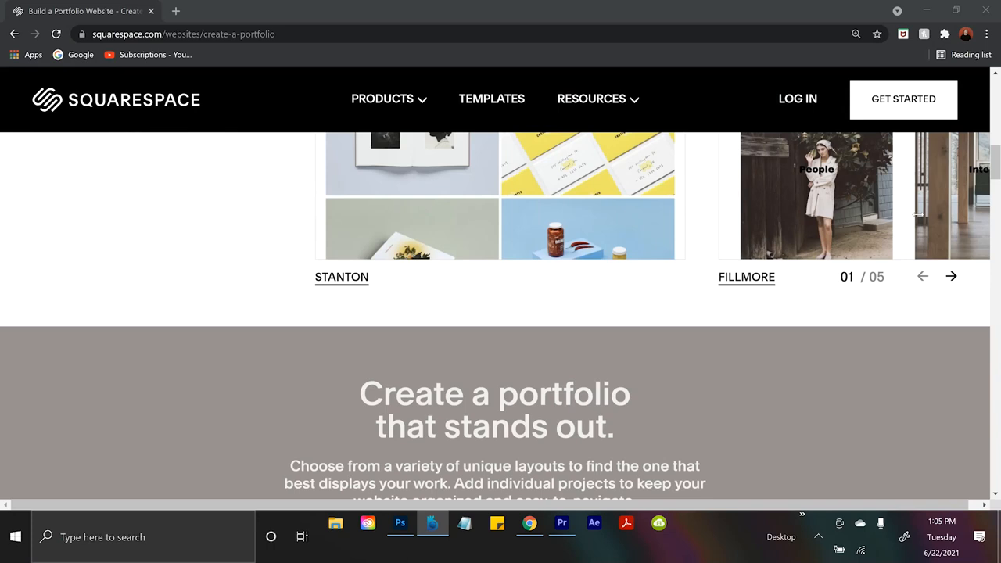